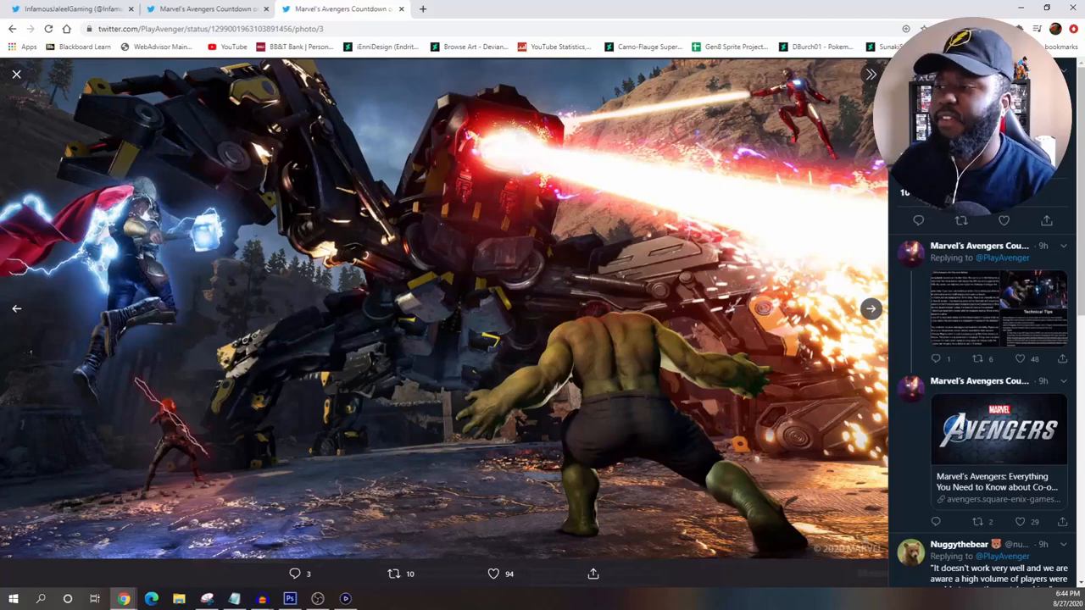
# - Advance the photo viewer to the image listing War Zone matchmaking and AI Companion options
pyautogui.click(871, 308)
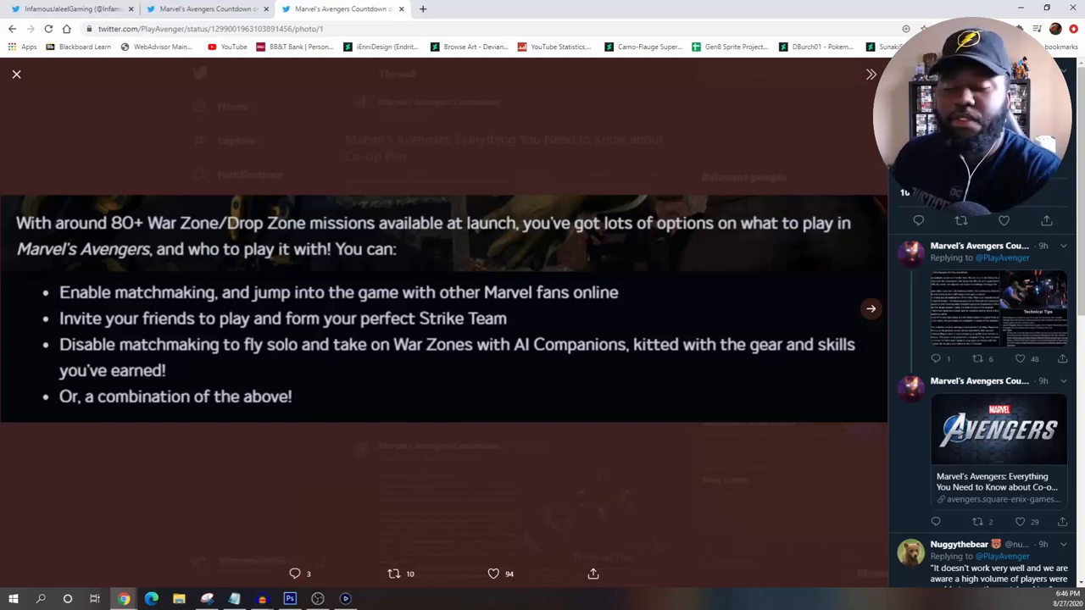
# - Advance to the image of common terms: Reassemble Campaign, War Zones, Strike Team
pyautogui.click(871, 308)
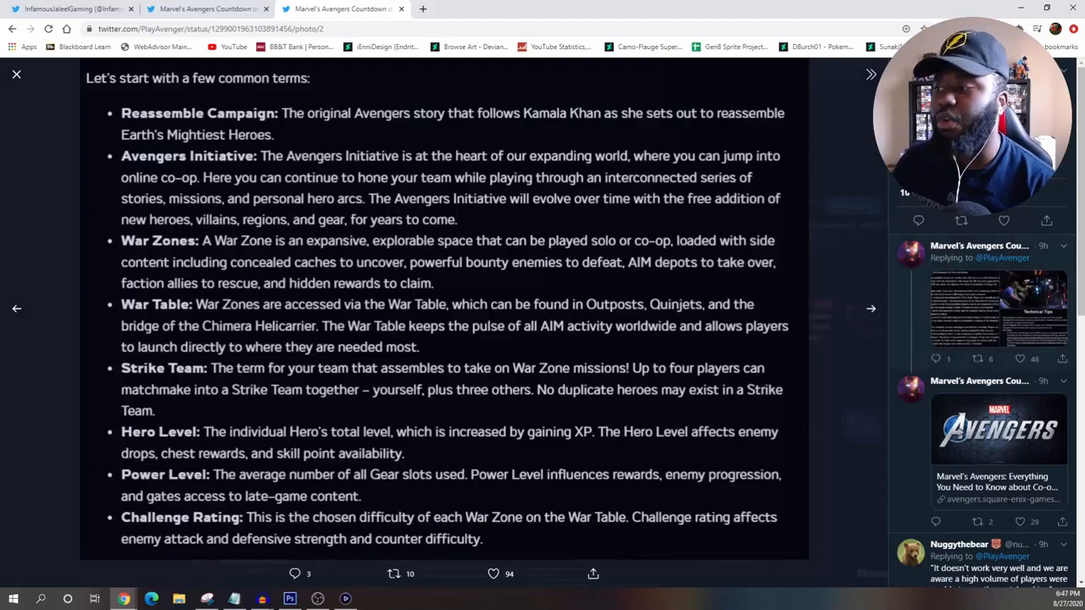
# - Step through the Hulk battle and War Zone mission types images to the reply tweet's Avengers ship picture
pyautogui.click(871, 308)
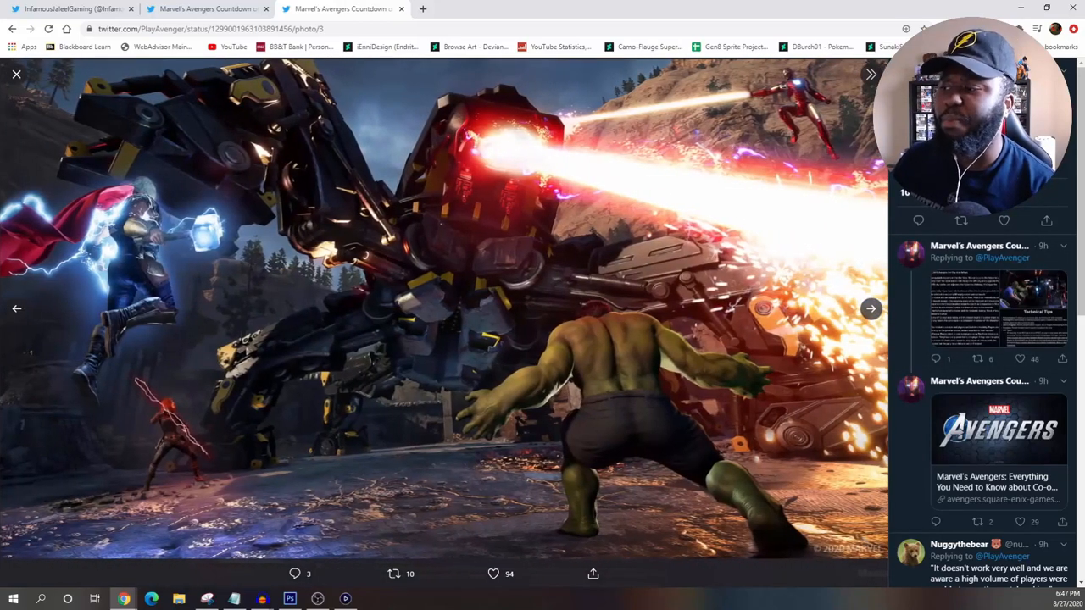
pyautogui.click(871, 308)
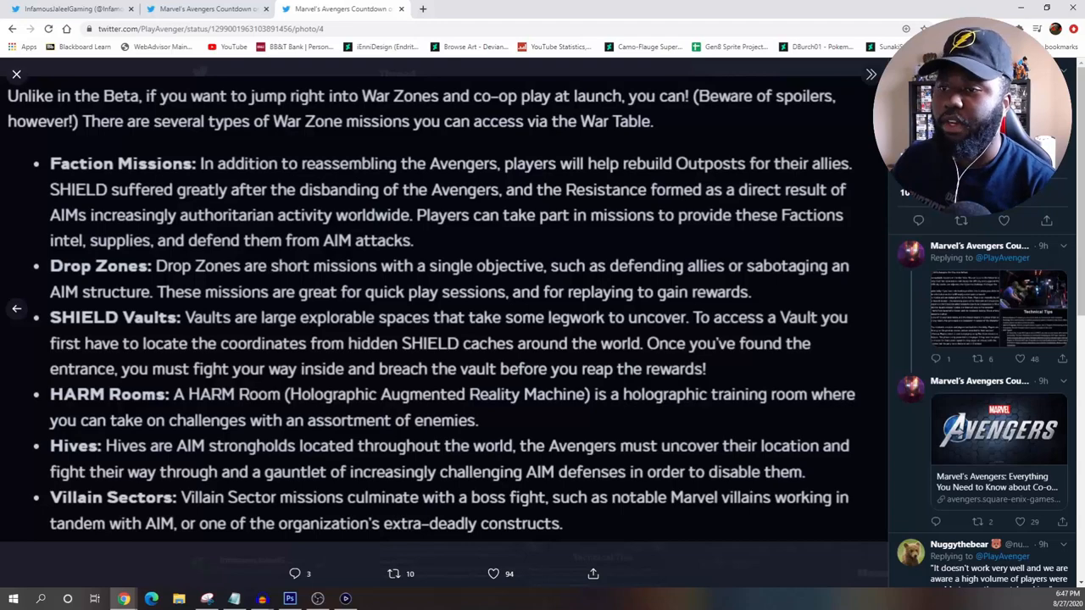
pyautogui.click(871, 308)
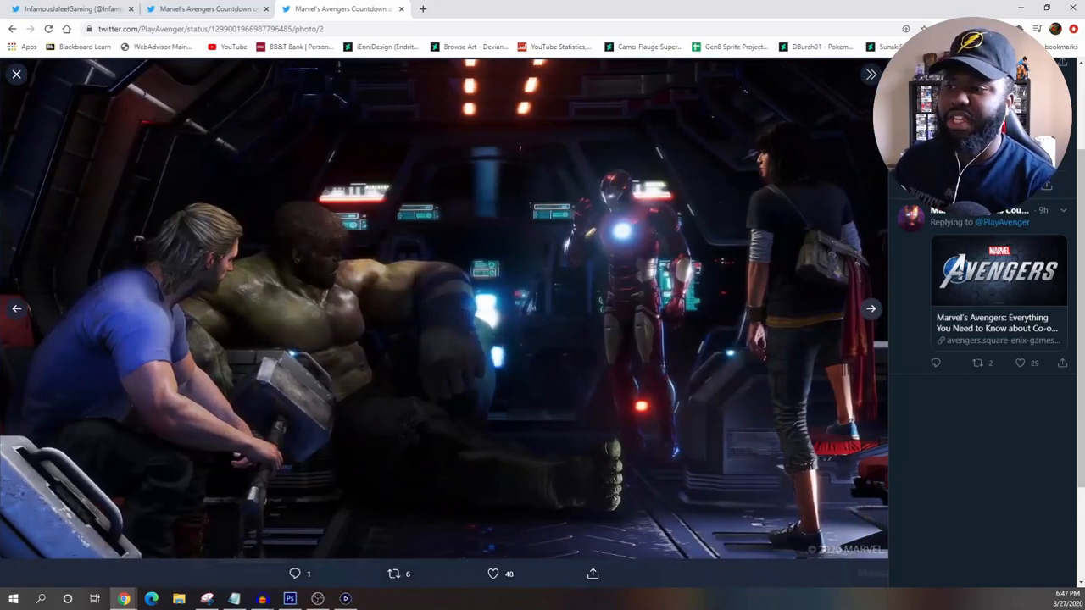
# - View the Technical Tips image, then close the viewer and scroll down the Co-op Play thread
pyautogui.click(871, 309)
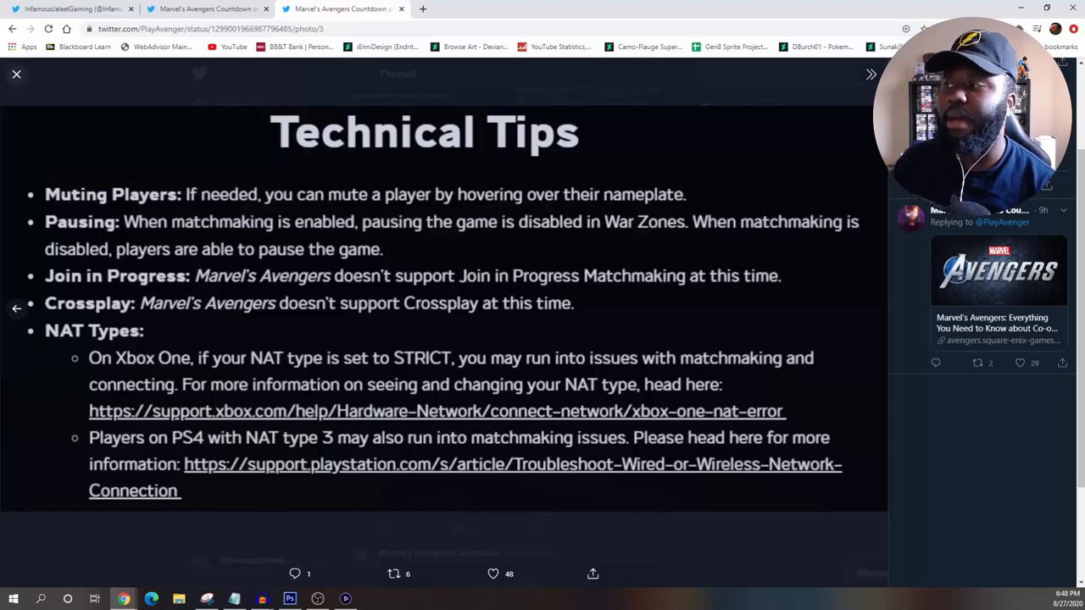
pyautogui.click(17, 74)
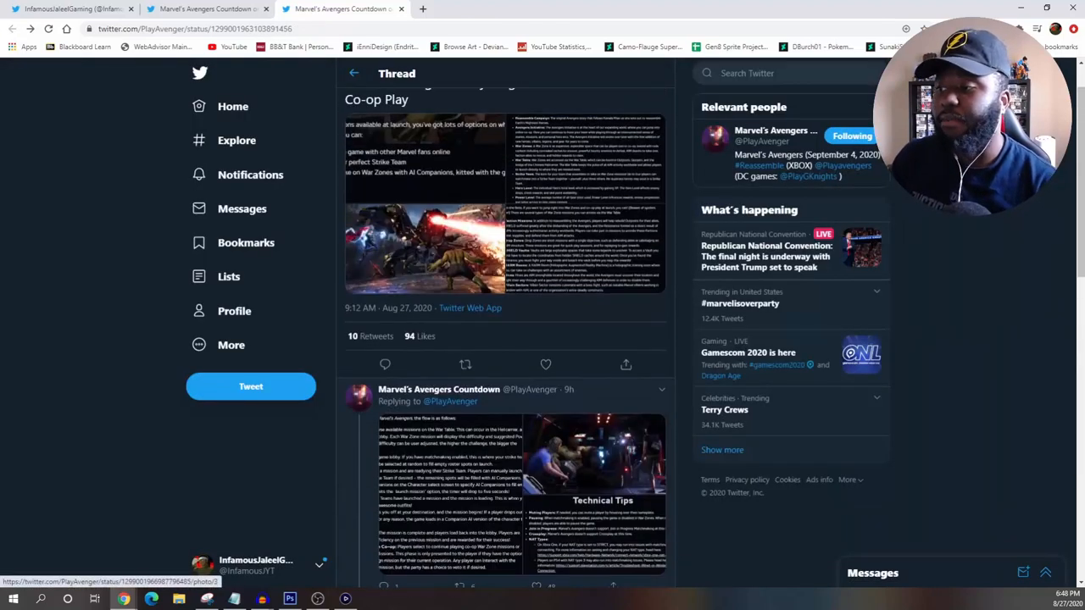
pyautogui.scroll(-3)
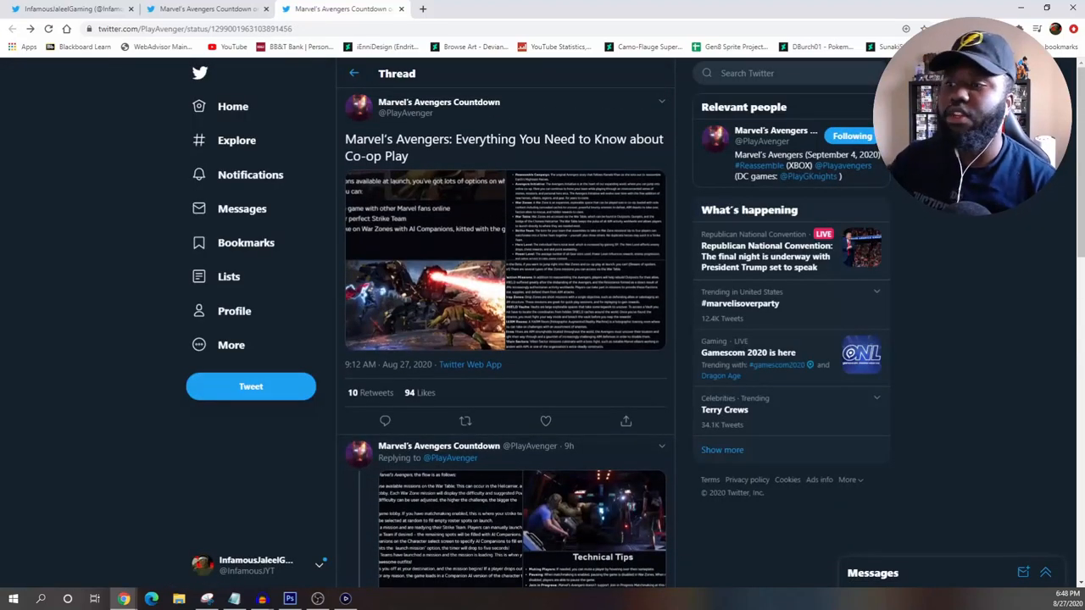